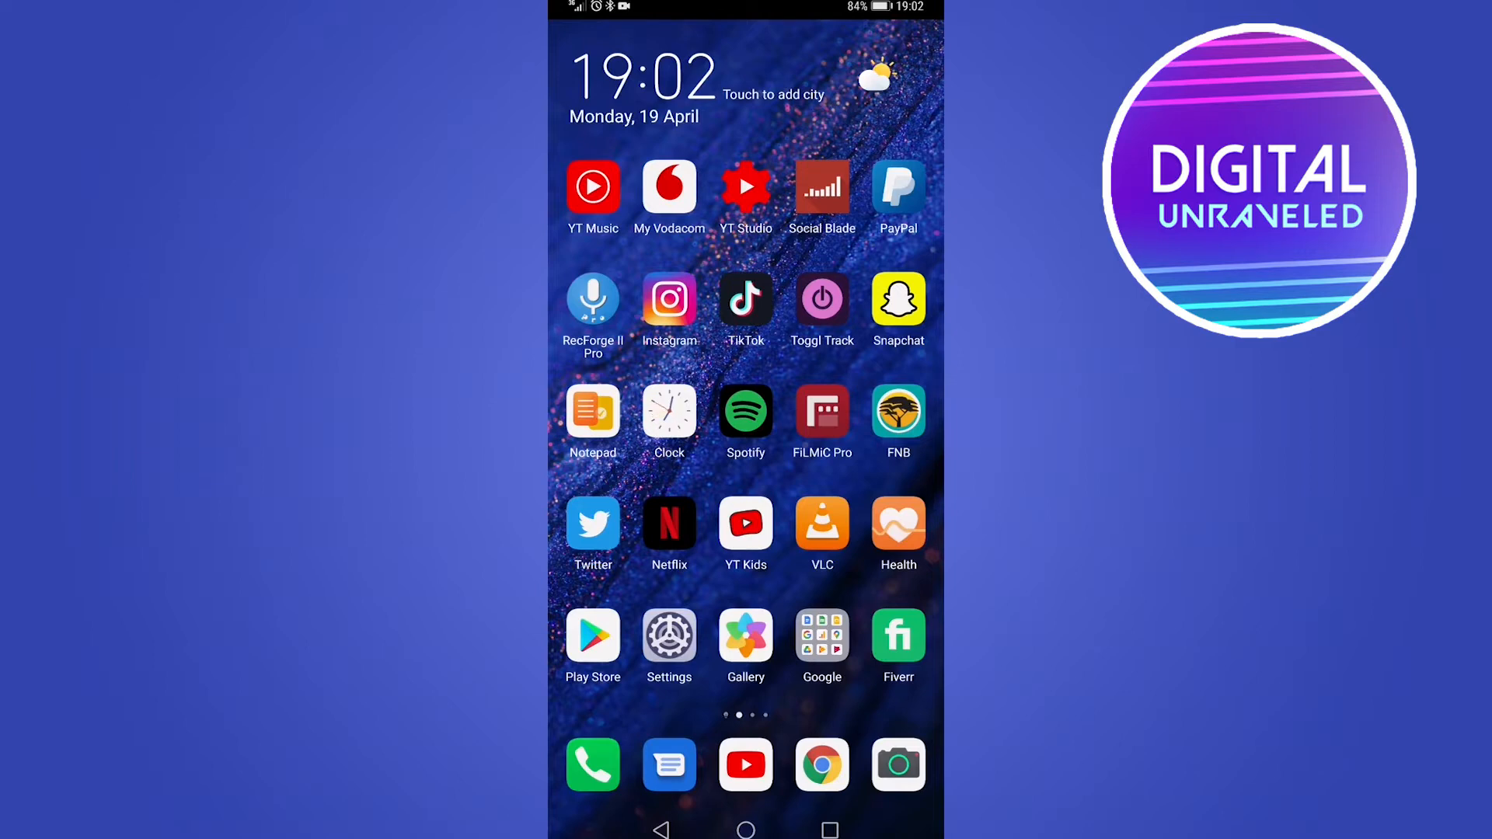
- Launch the Play Store app from the home screen
left_click(592, 635)
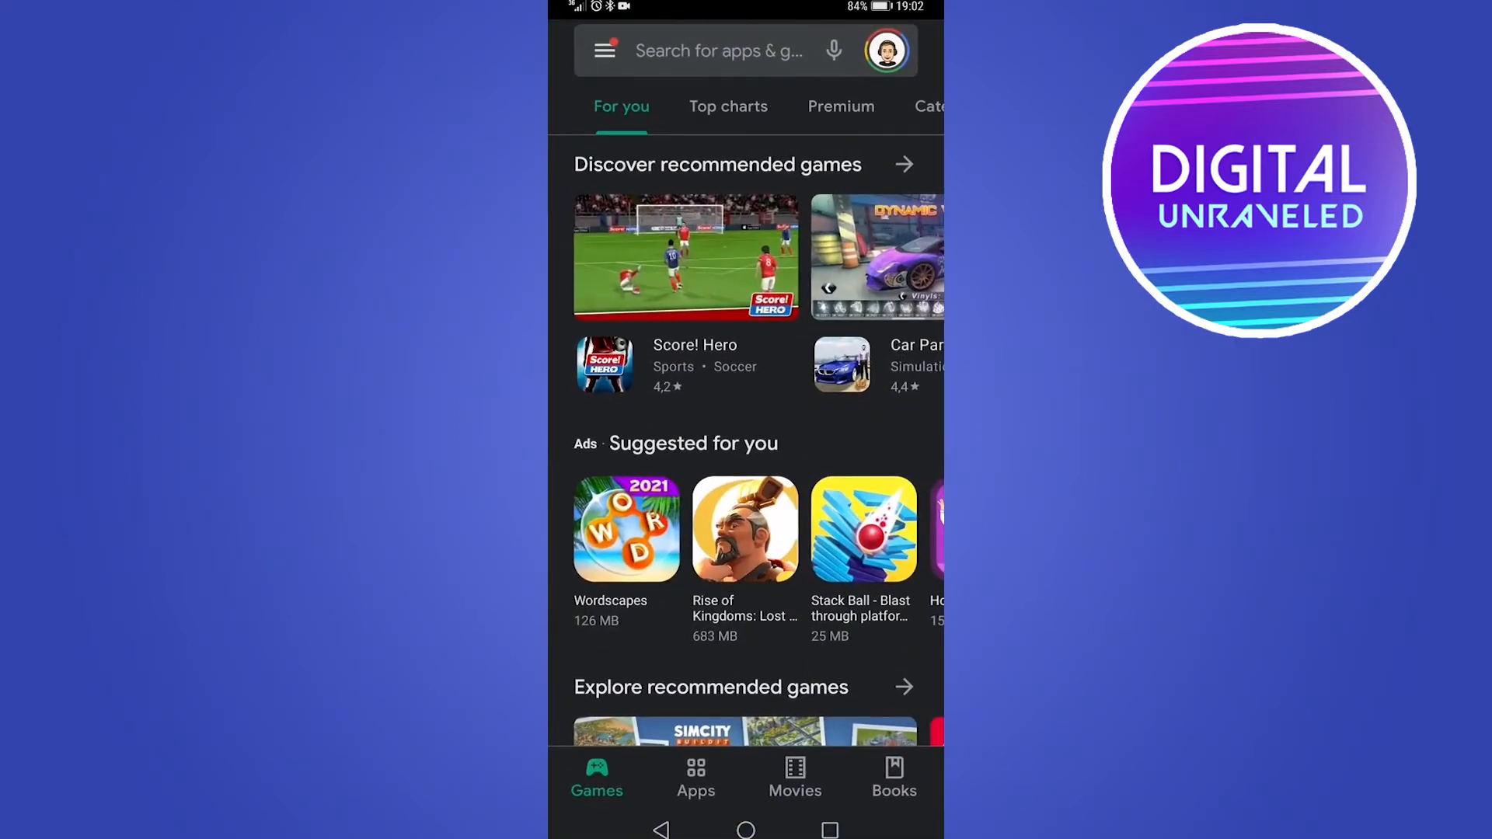
- Search the store for 'mozilla' to find the Firefox Browser listing
left_click(718, 49)
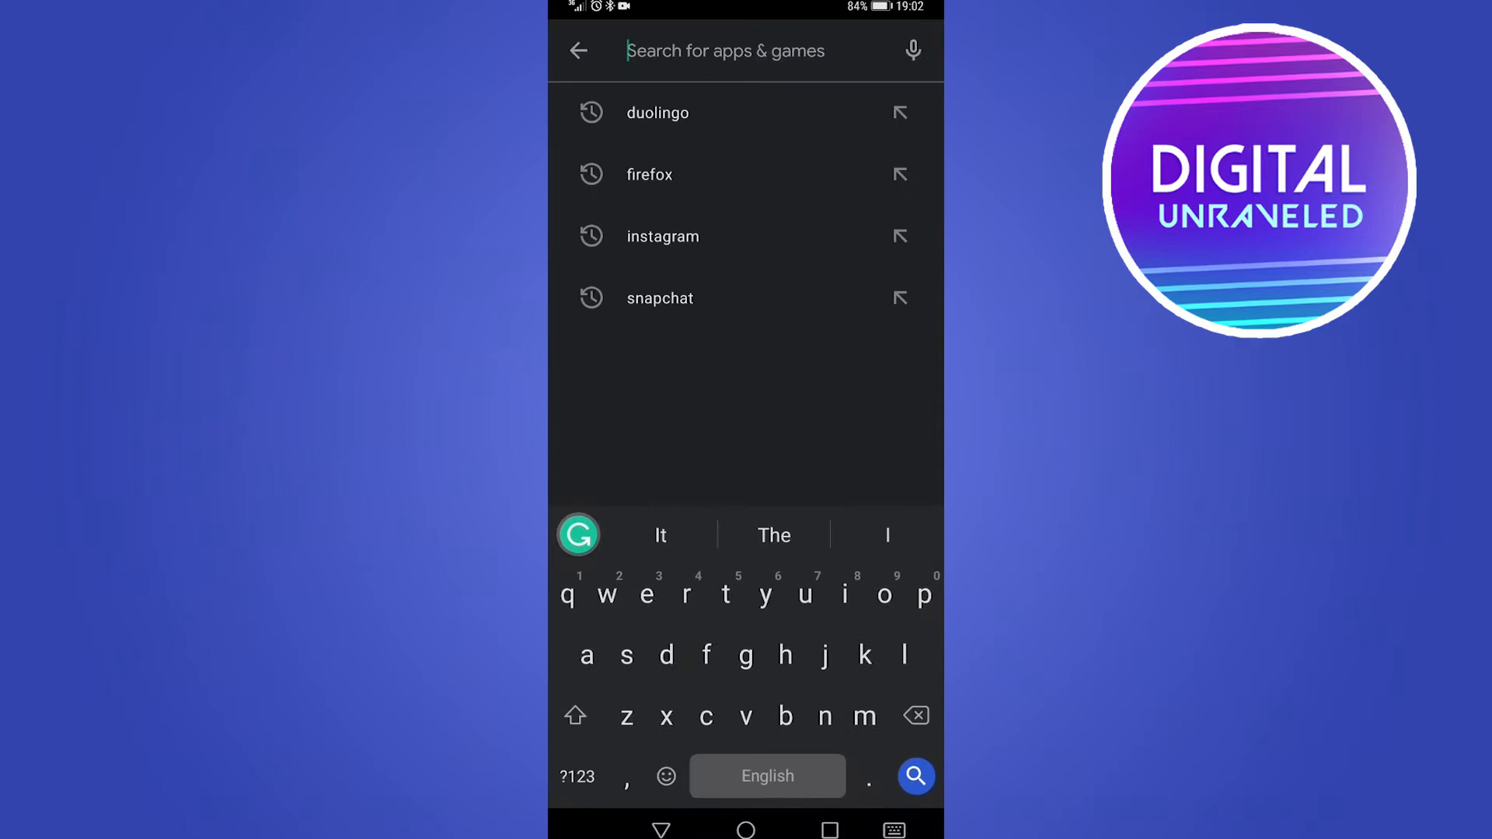
type("mozilla")
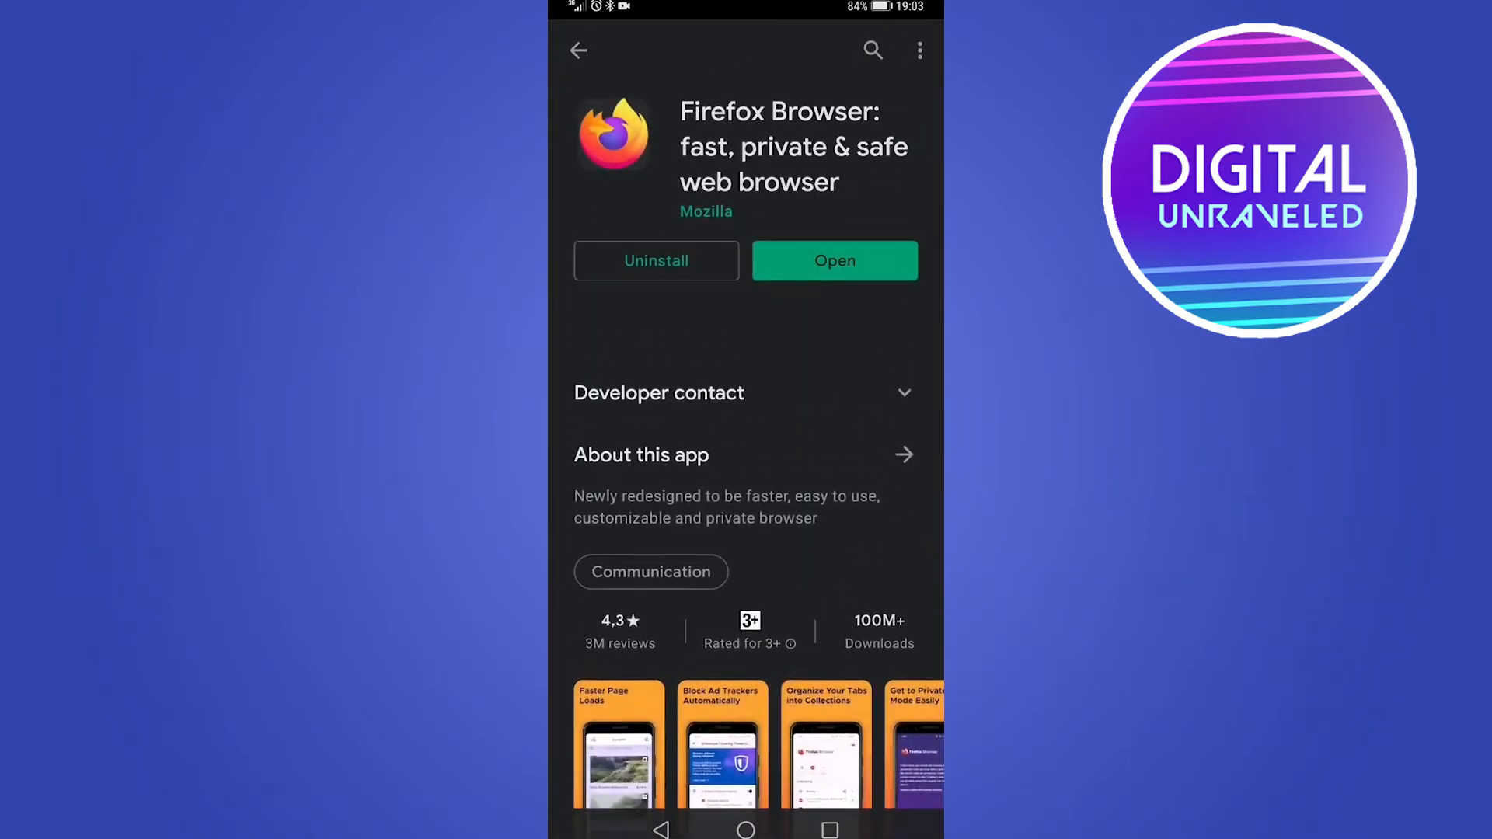
scroll("down", 3)
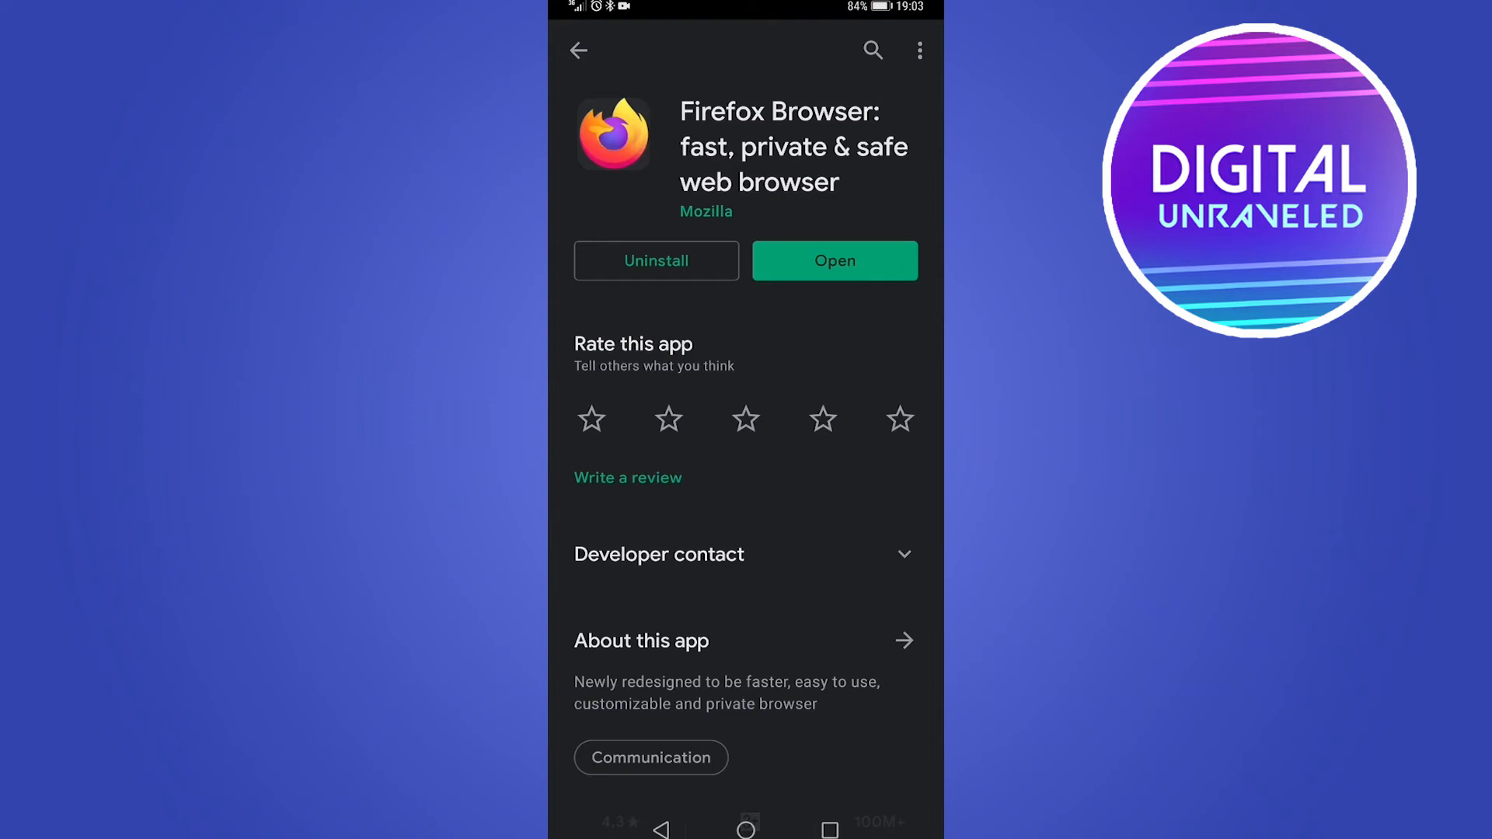
- Launch Firefox and enter 'puppies' into Google's search box
left_click(835, 261)
type("googl")
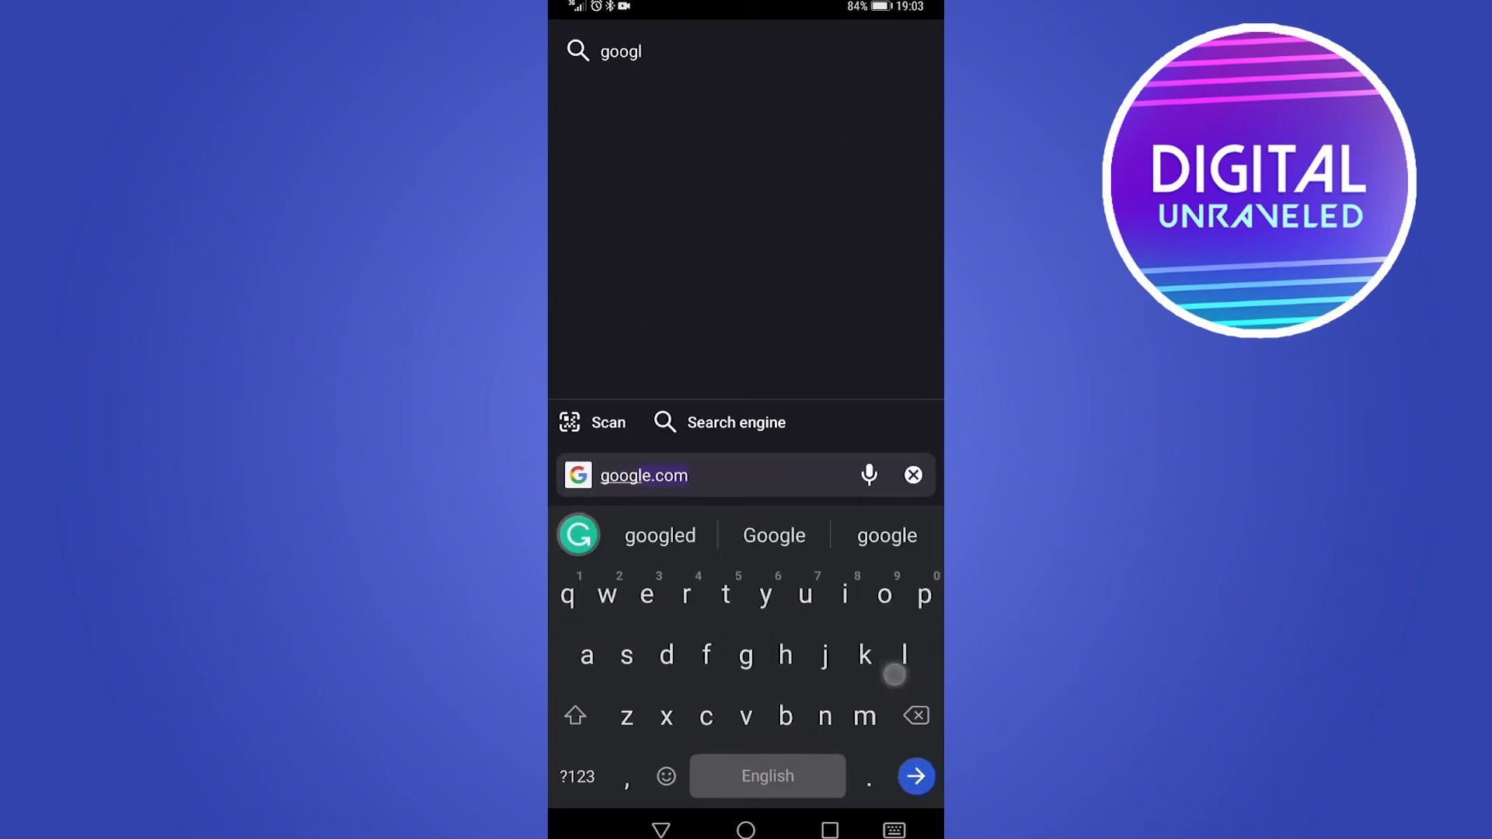
type("p")
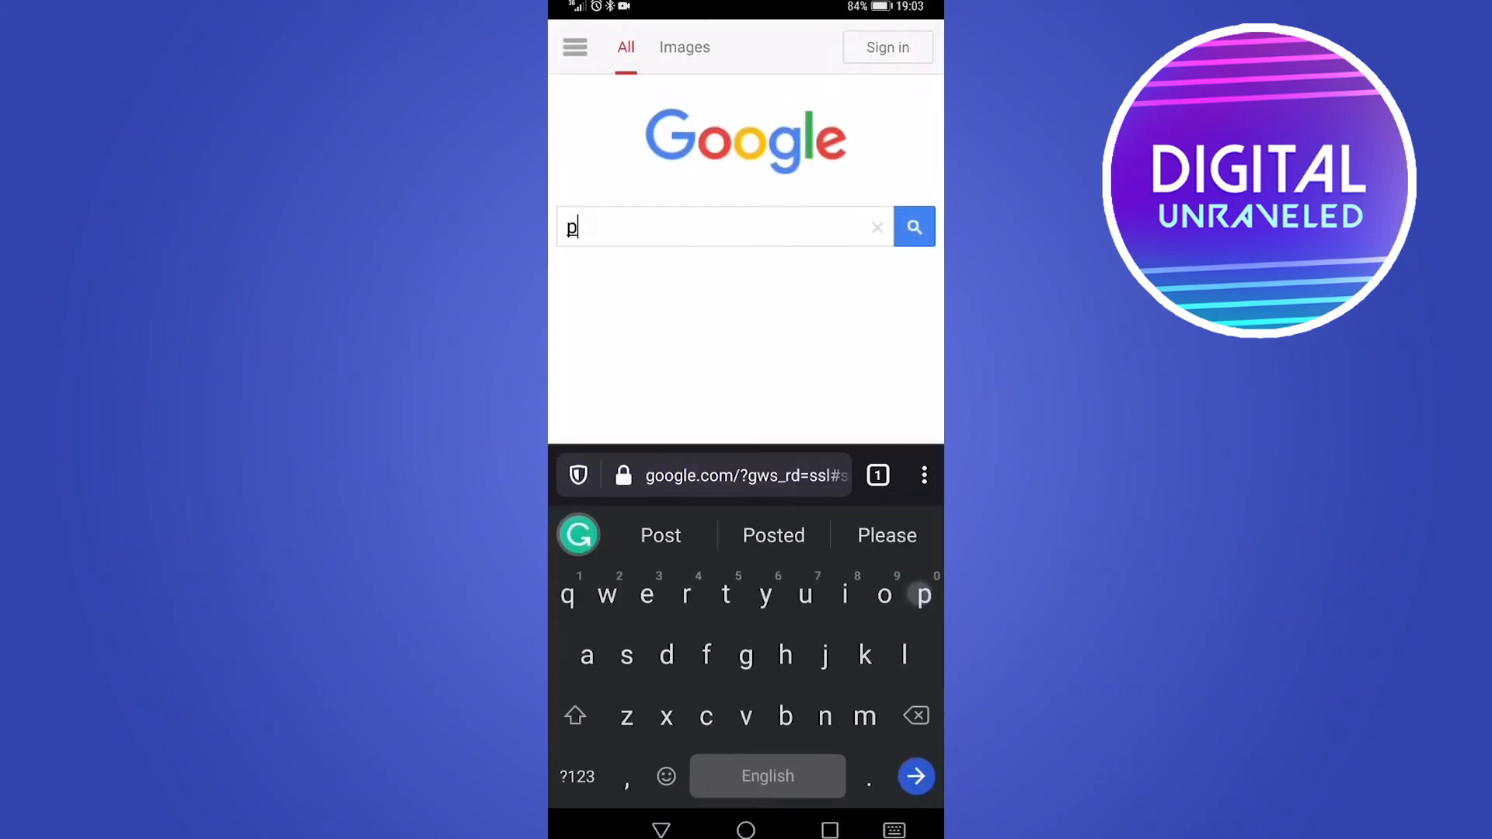
type("puppies")
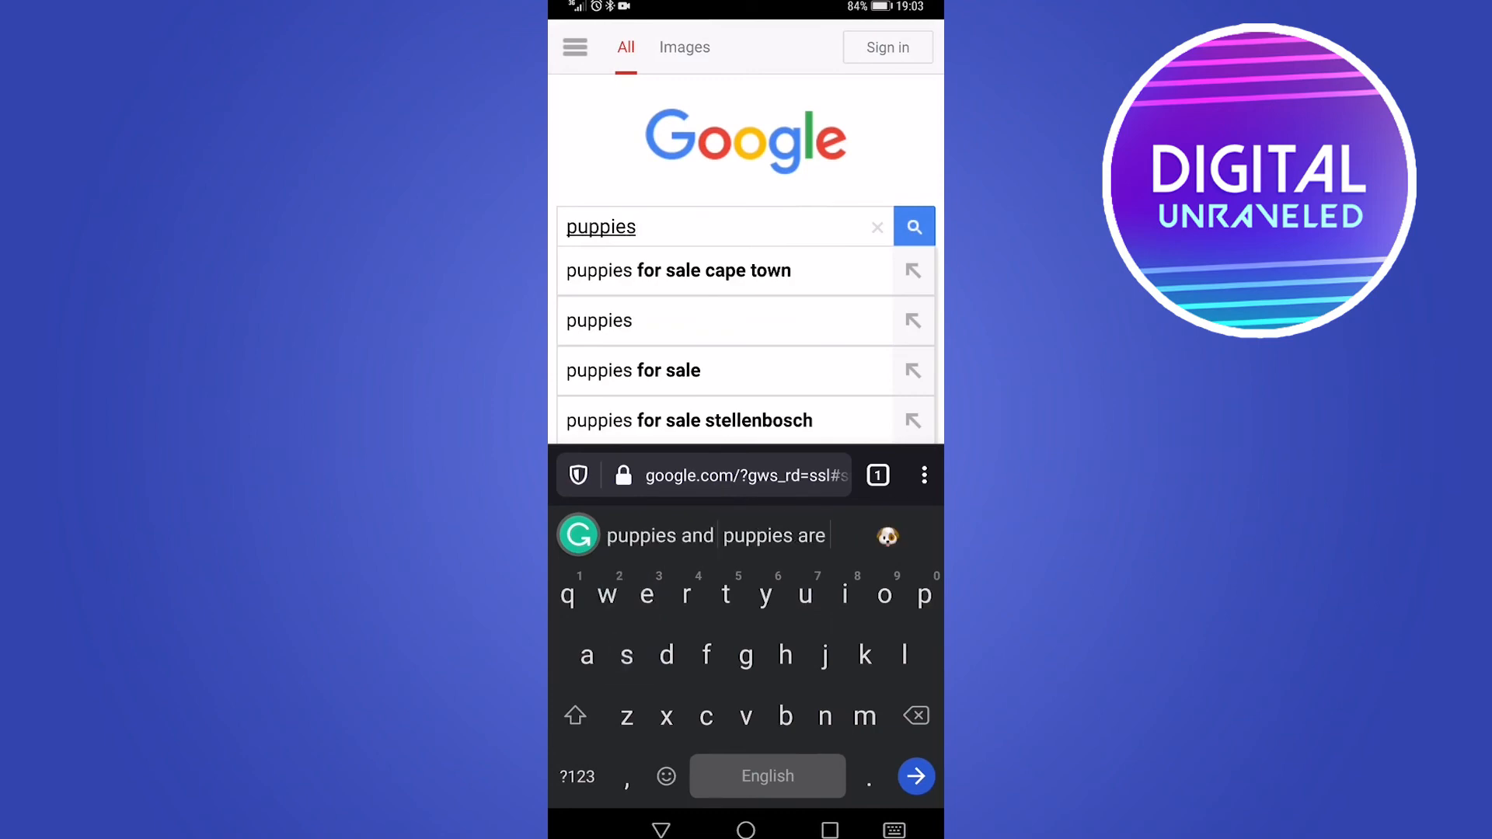
- Run the Google search for 'puppies' and view the results page
left_click(912, 227)
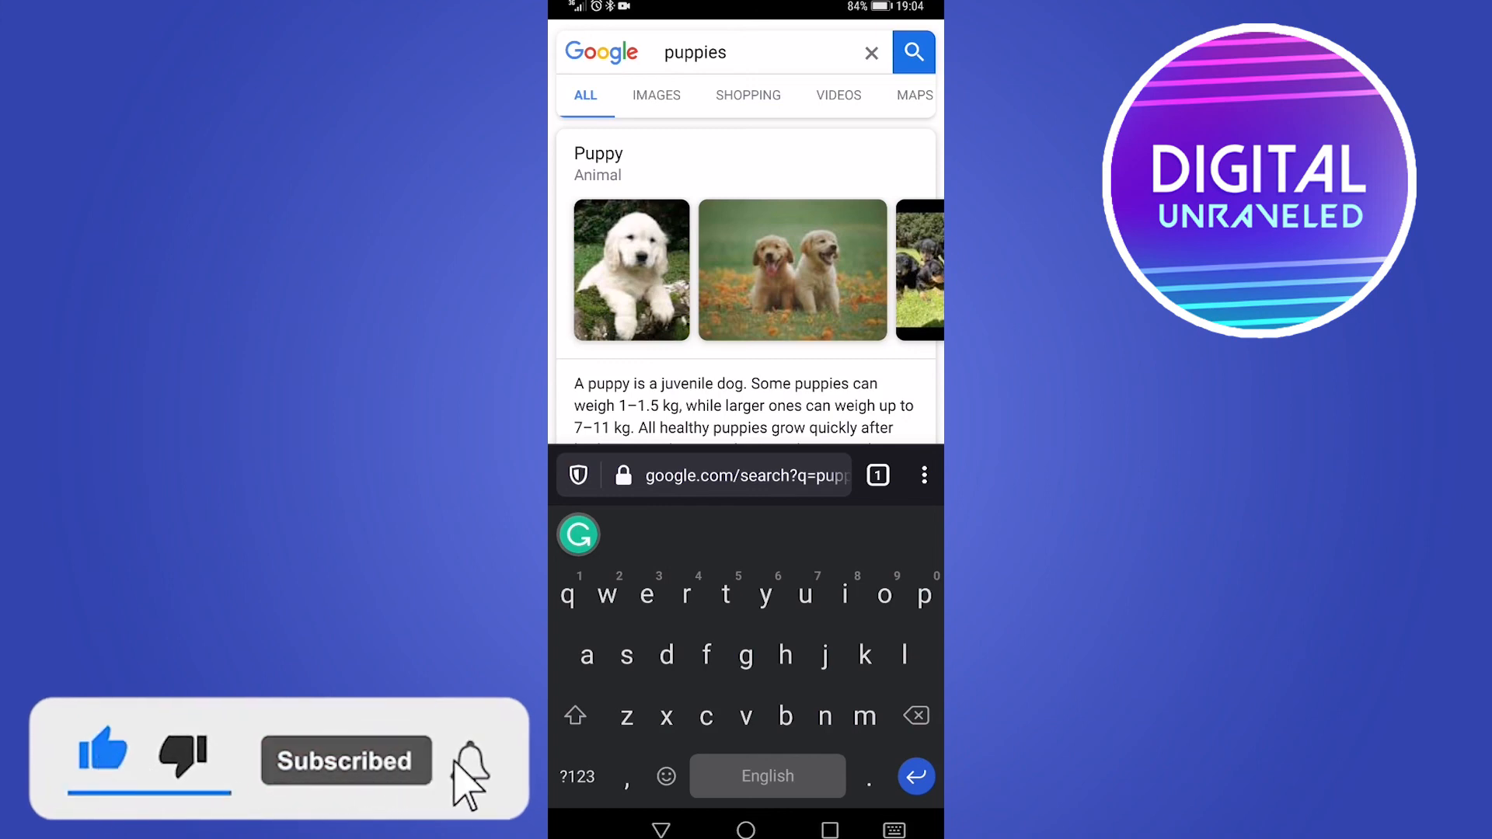
left_click(468, 760)
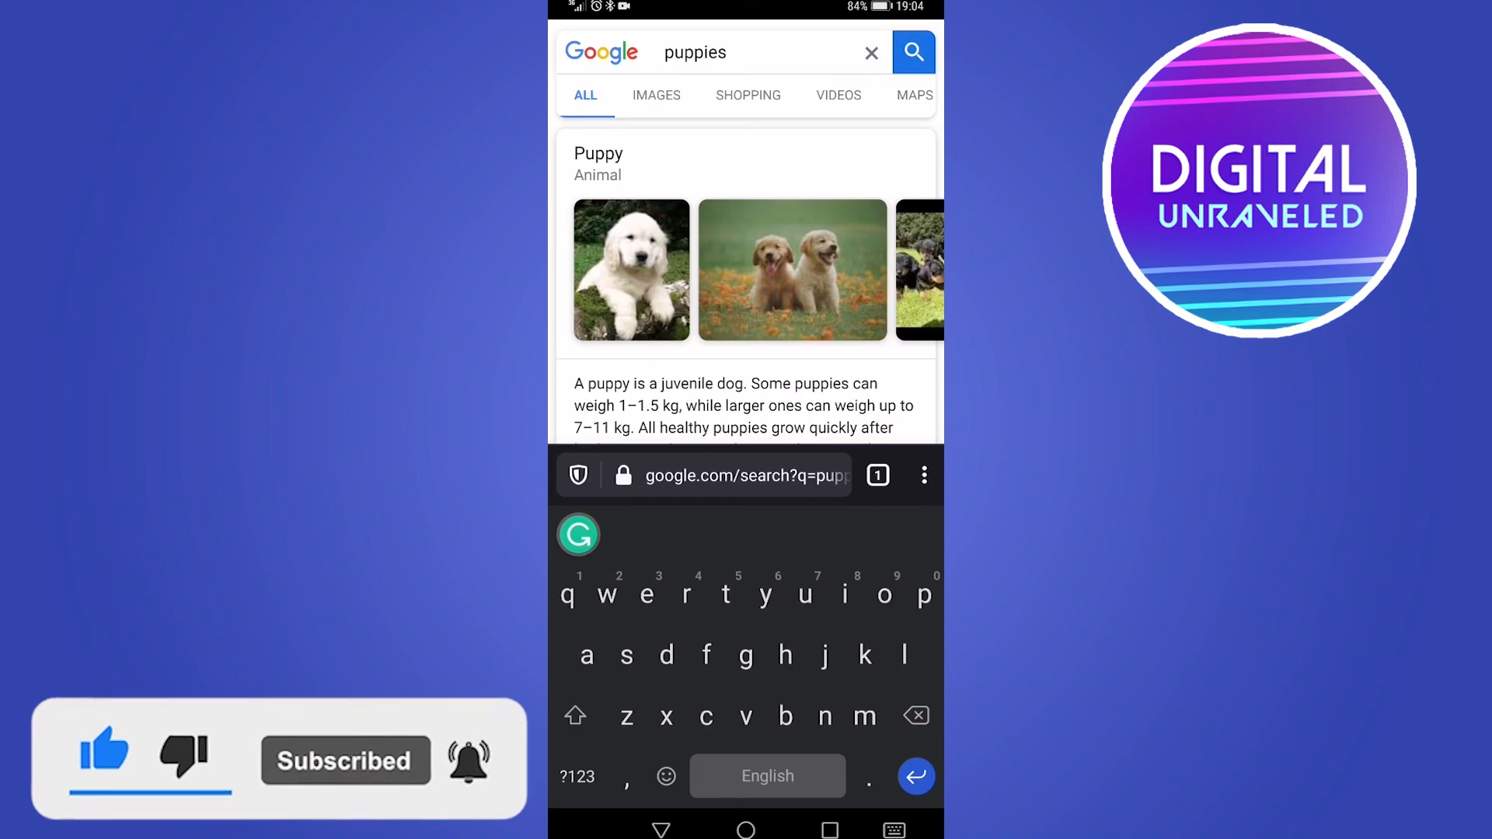